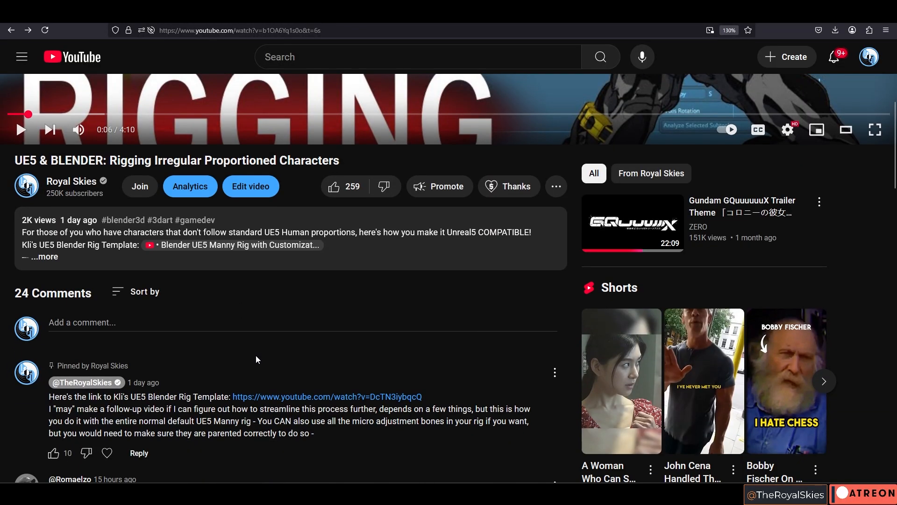
- Unhide the golem mesh and show it as a wireframe around the Manny body and skeleton
{"action": "left_click", "coordinate": [326, 397]}
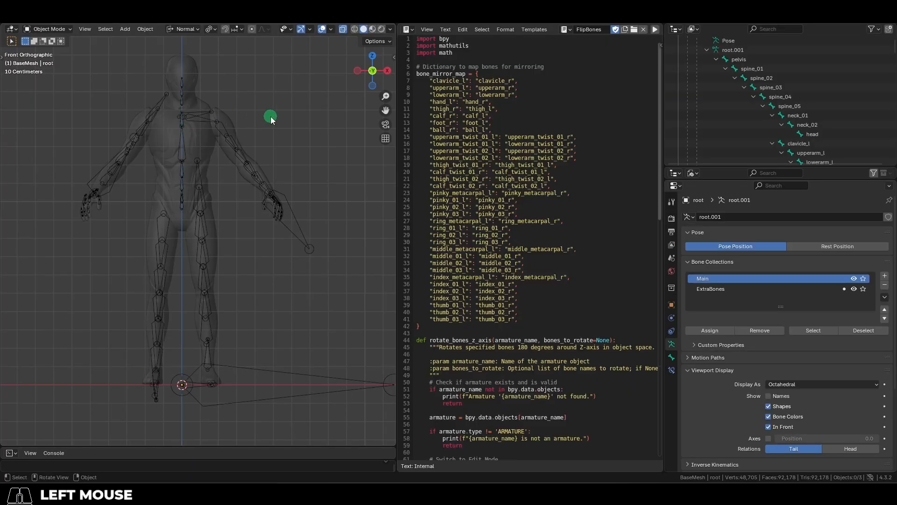
{"action": "left_click", "coordinate": [854, 289]}
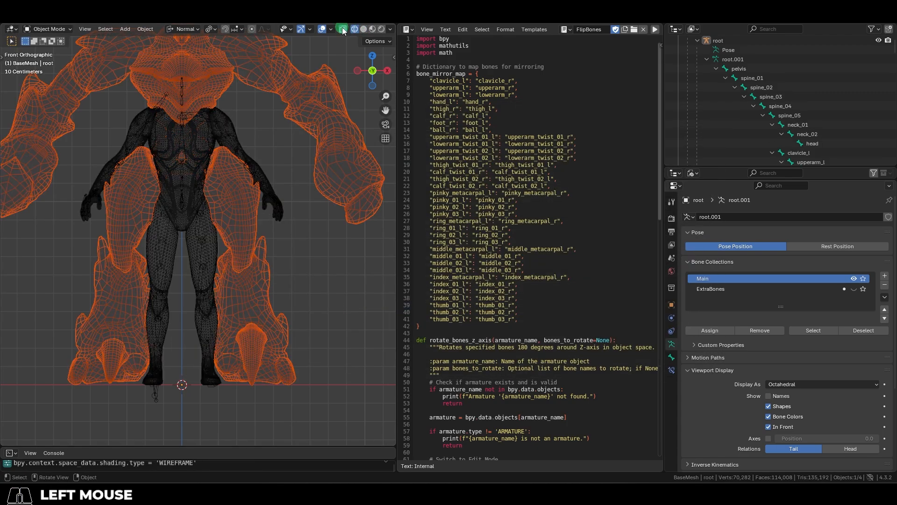
- Edit the Manny armature and select its arm, clavicle and leg bone chains
{"action": "key", "text": "Tab"}
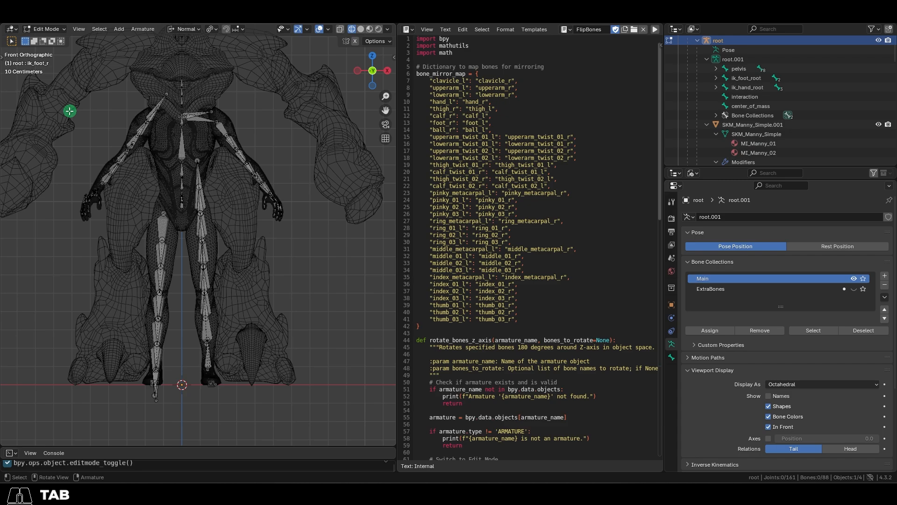
{"action": "left_click", "coordinate": [166, 235]}
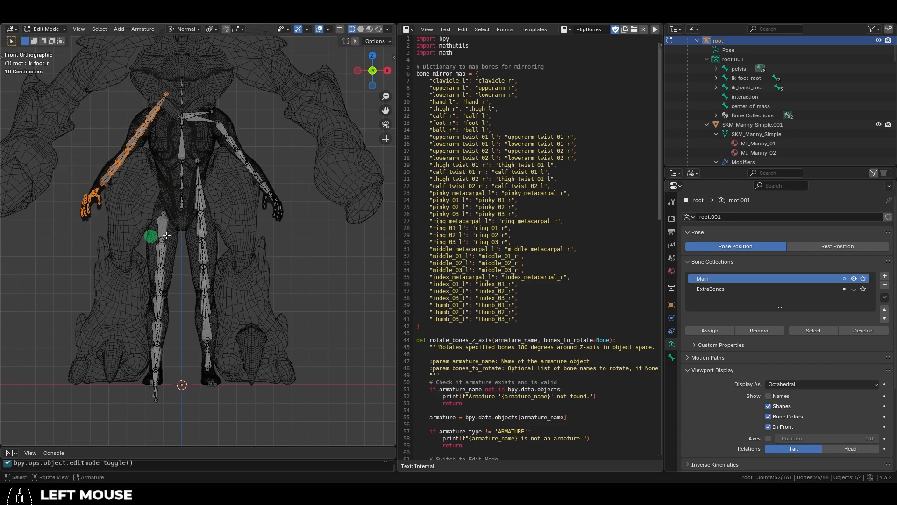
{"action": "left_click", "coordinate": [275, 137]}
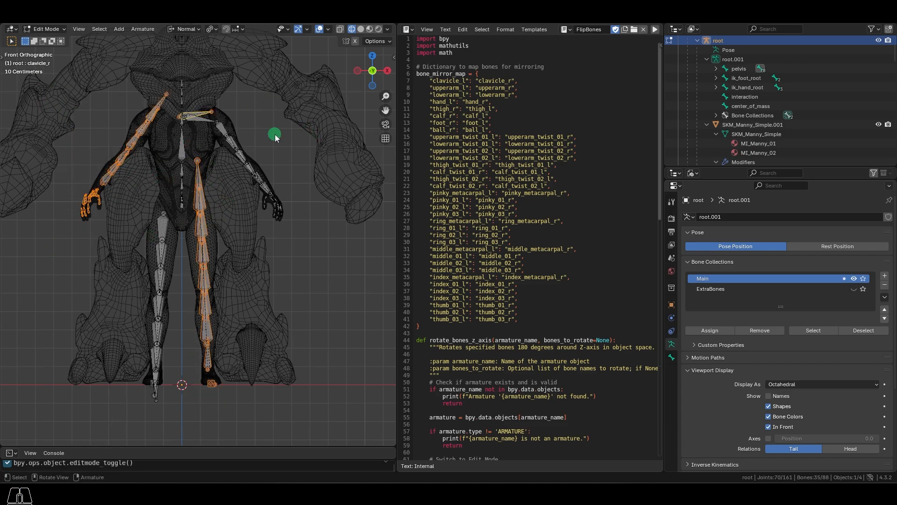
{"action": "left_click", "coordinate": [46, 29]}
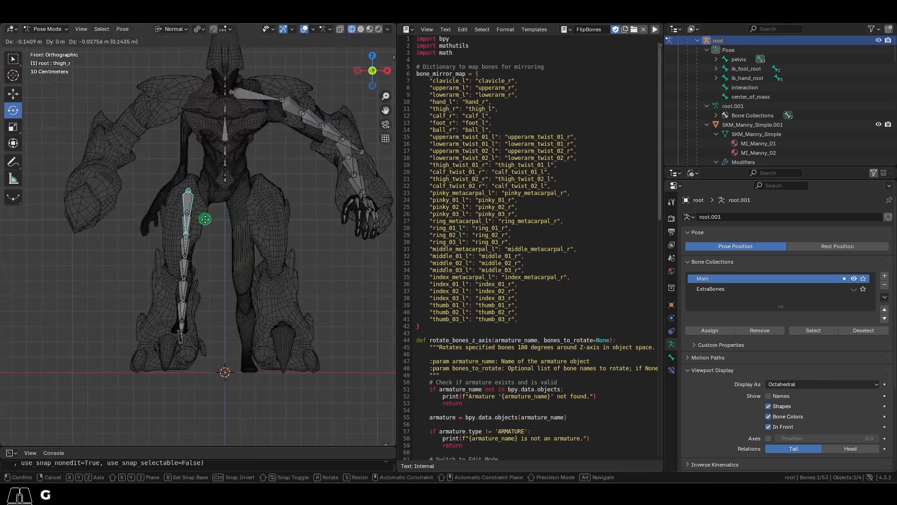
- Move the thigh_r bone into the golem's larger leg
{"action": "key", "text": "a"}
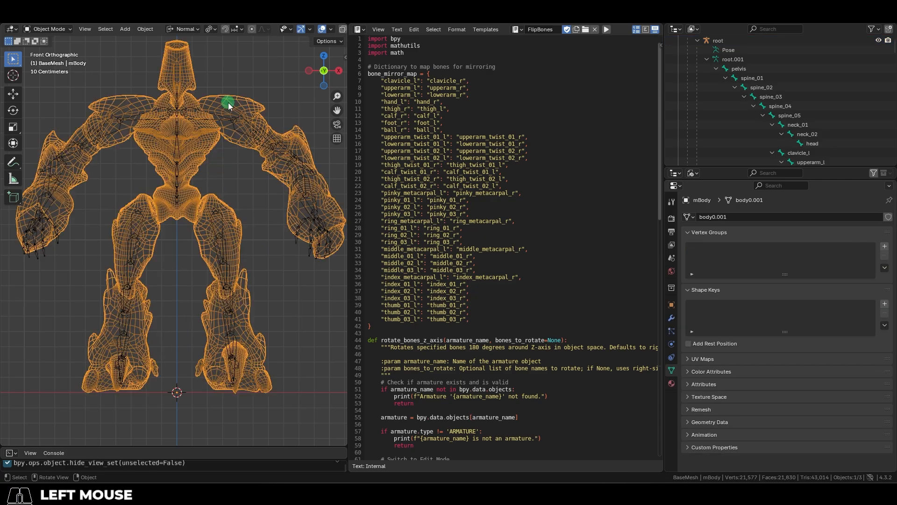
- Parent the golem body mesh to the Manny armature via Ctrl+P
{"action": "key", "text": "ctrl+p"}
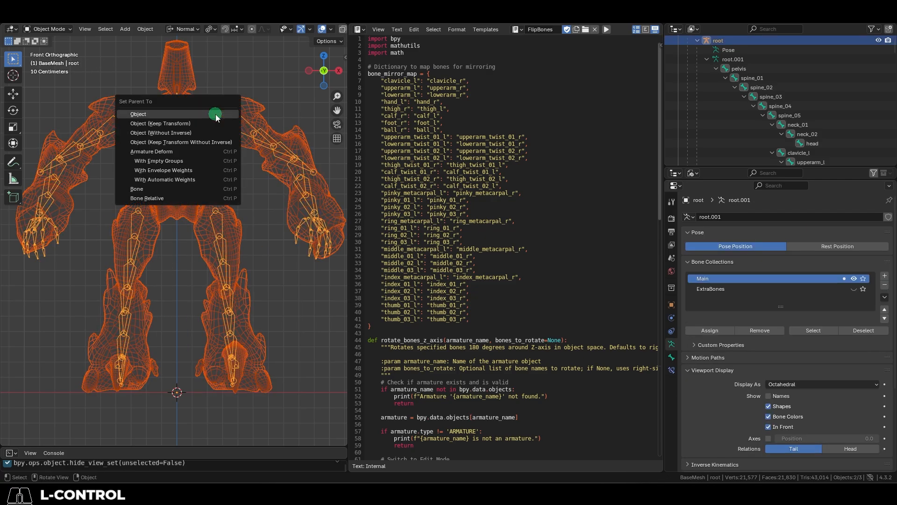
{"action": "left_click", "coordinate": [164, 180]}
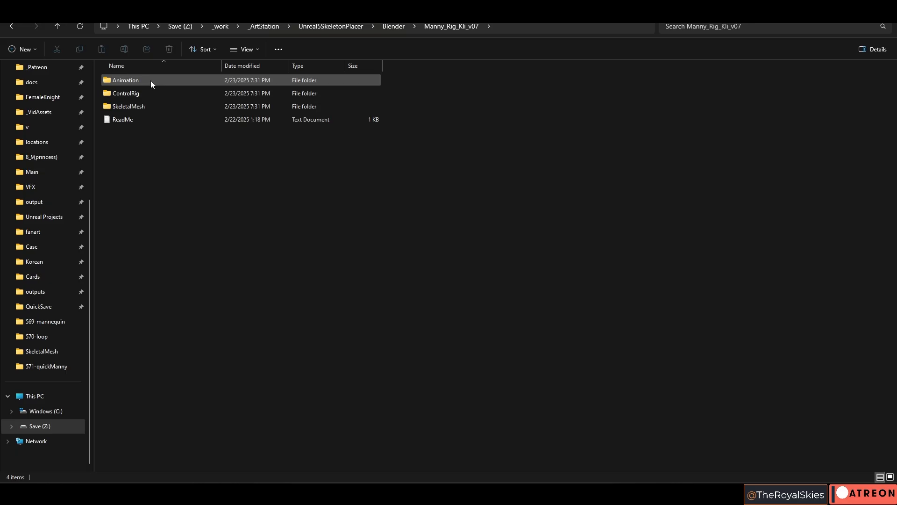
{"action": "mouse_move", "coordinate": [160, 85]}
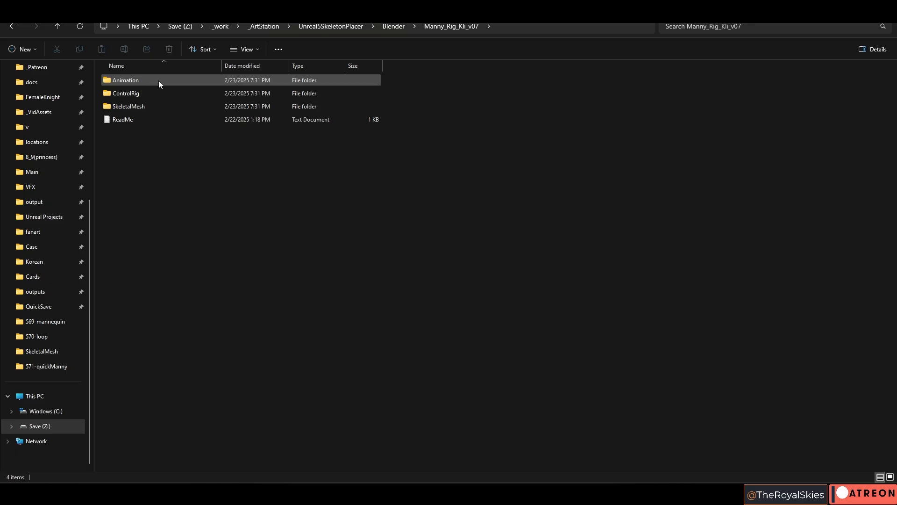
- Browse into the ControlRig folder of the Manny_Rig_Kli_v07 template
{"action": "double_click", "coordinate": [126, 94]}
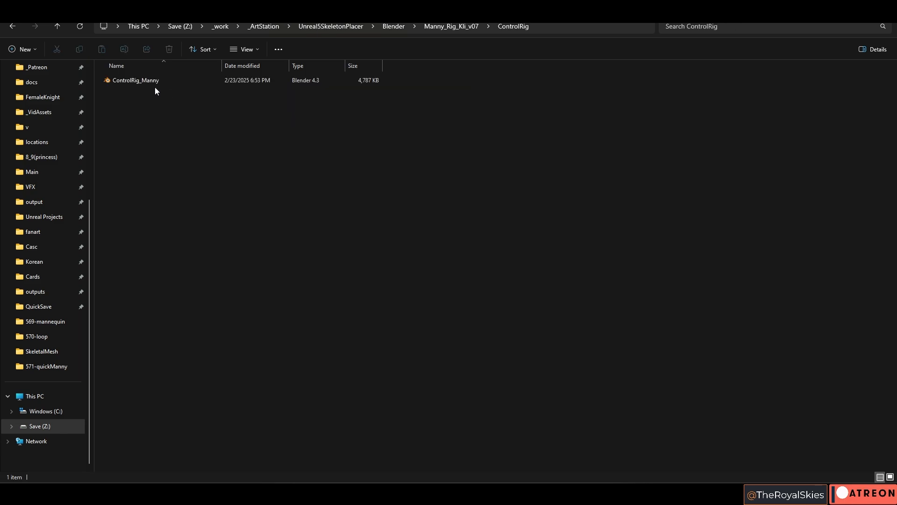
{"action": "double_click", "coordinate": [135, 80]}
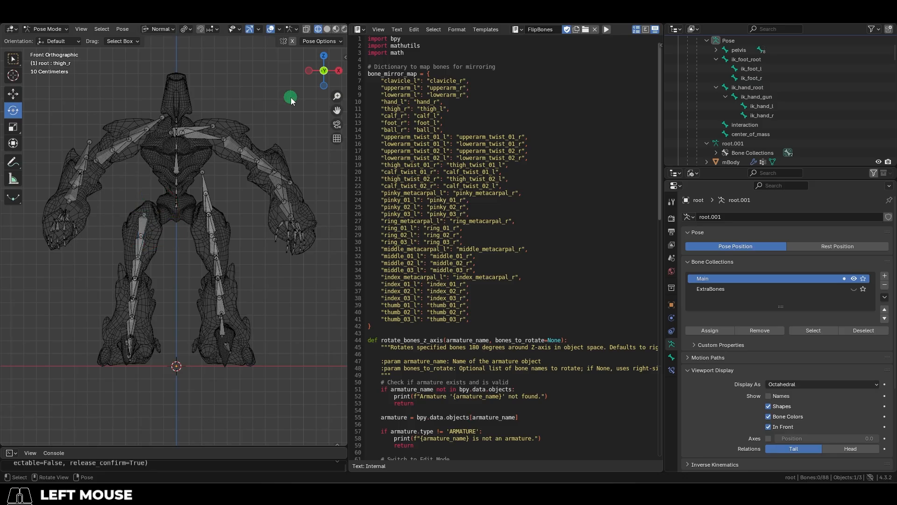
- In Object Mode, apply all transforms to the golem mesh and armature and start an export
{"action": "left_click", "coordinate": [49, 29]}
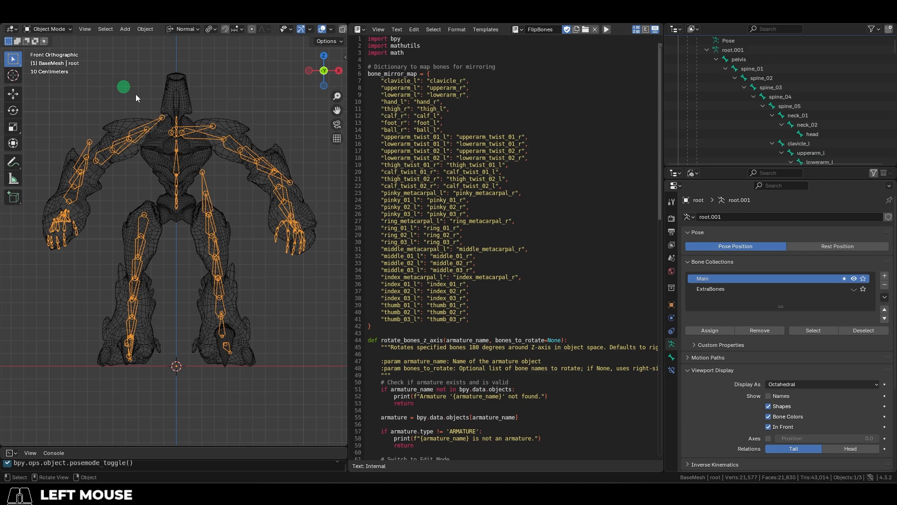
{"action": "key", "text": "ctrl+a"}
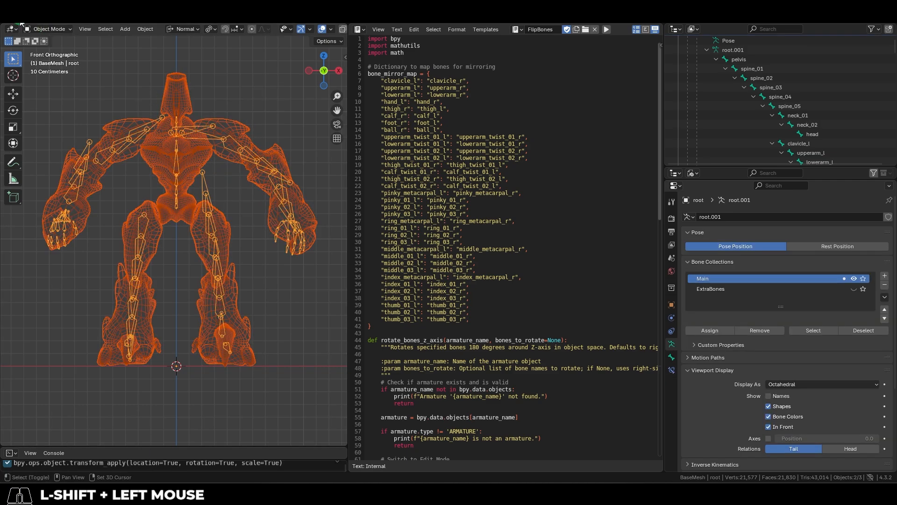
{"action": "left_click", "coordinate": [37, 159]}
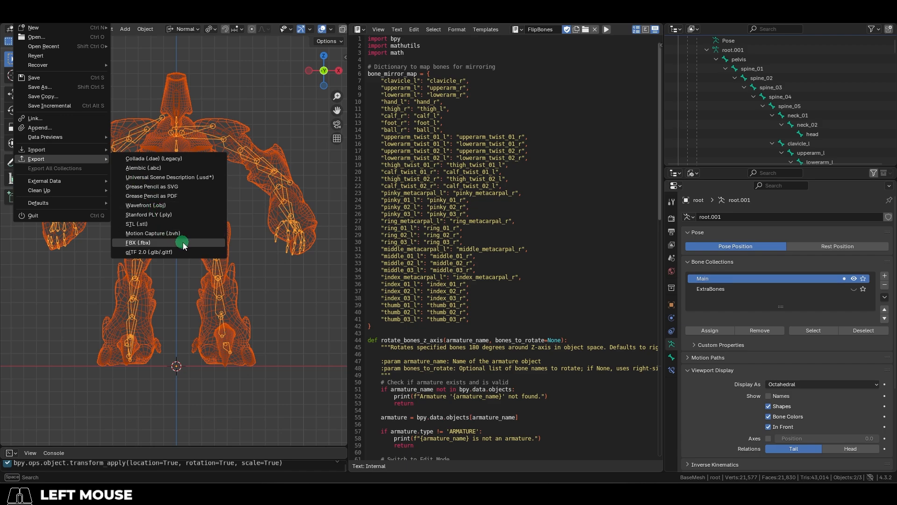
- Export selected mesh and armature as SKM_GolemTest.fbx with X/Z bone axes and no leaf bones
{"action": "left_click", "coordinate": [138, 242]}
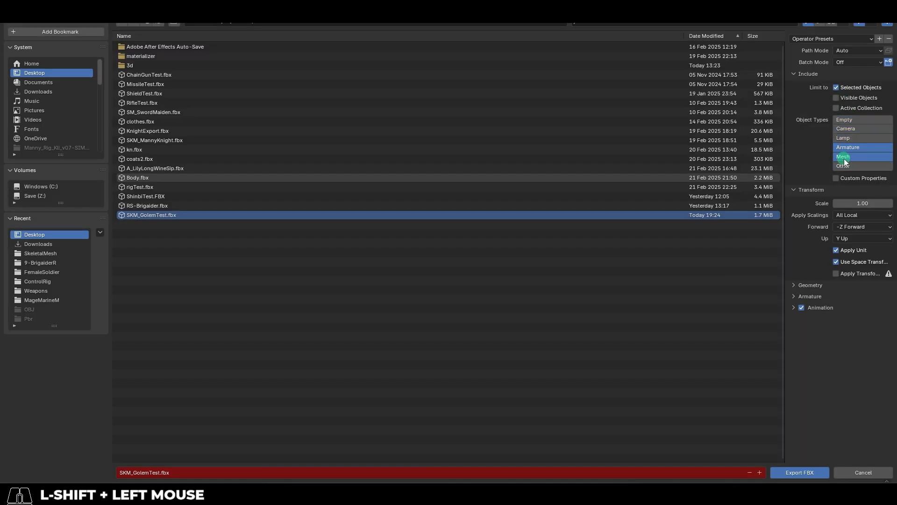
{"action": "left_click", "coordinate": [794, 285]}
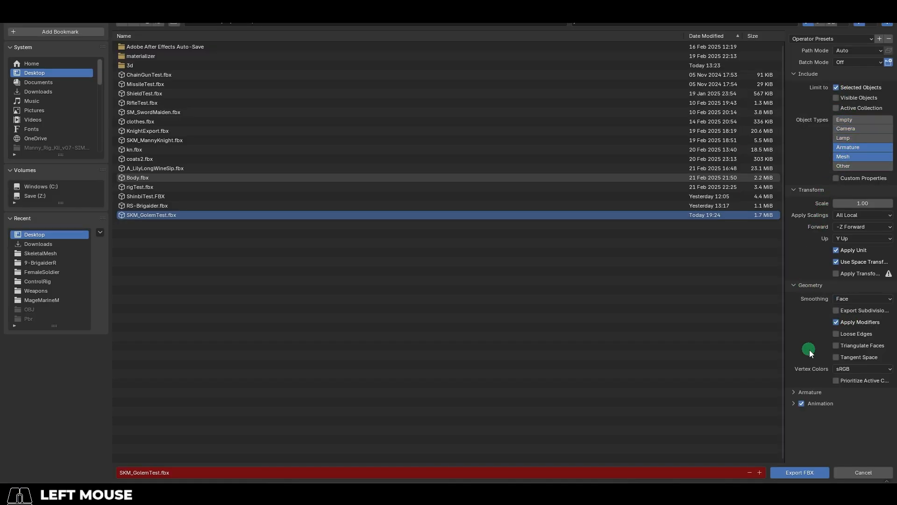
{"action": "left_click", "coordinate": [860, 404]}
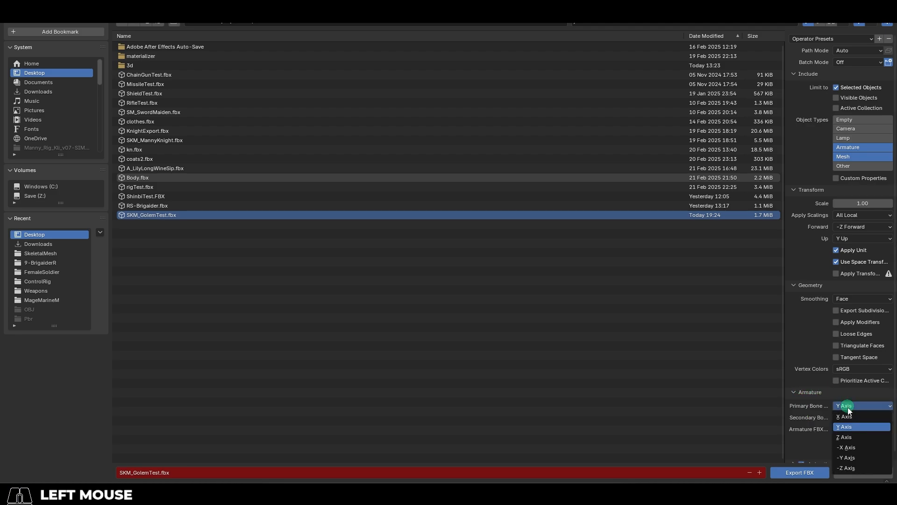
{"action": "left_click", "coordinate": [845, 415]}
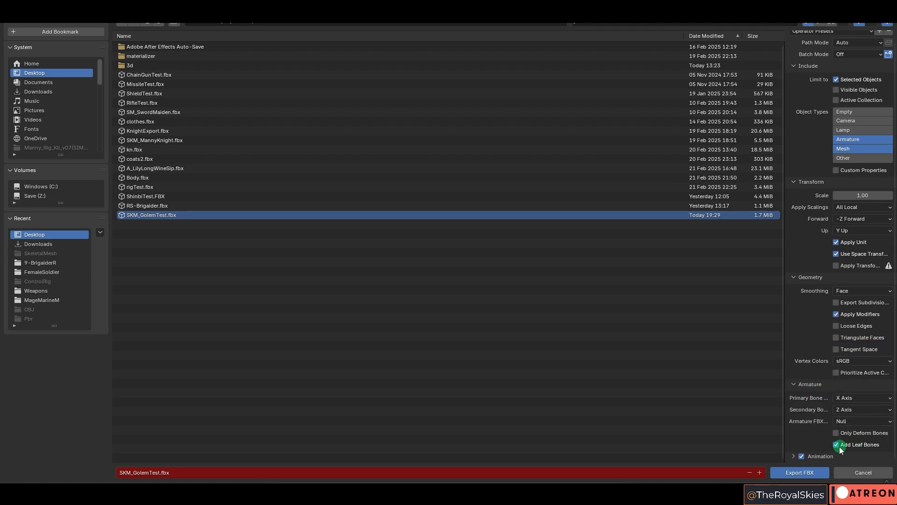
{"action": "left_click", "coordinate": [794, 455]}
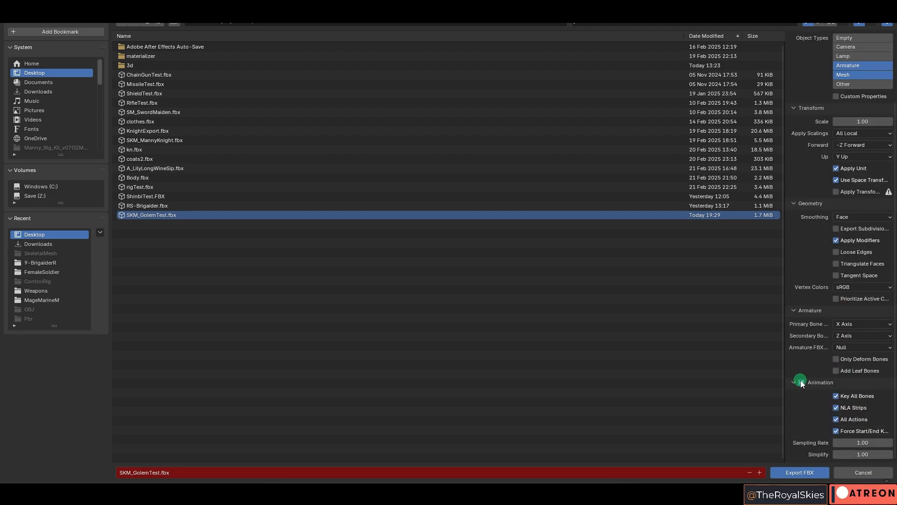
{"action": "left_click", "coordinate": [802, 382]}
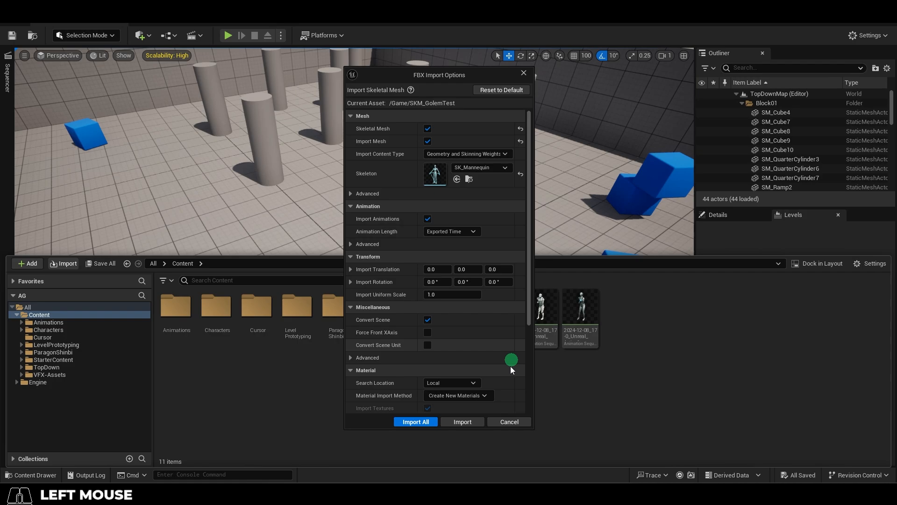
- Import SKM_GolemTest as a skeletal mesh on the SK_Mannequin skeleton with Import All
{"action": "left_click", "coordinate": [415, 421]}
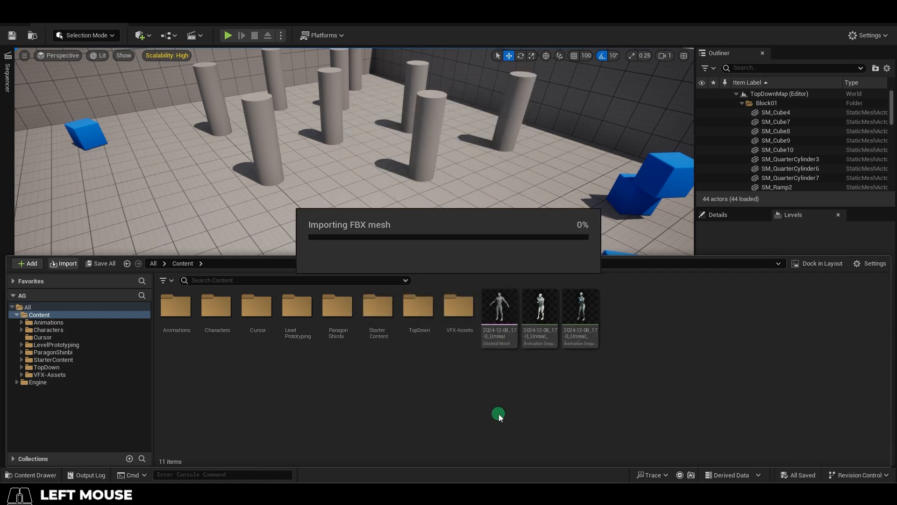